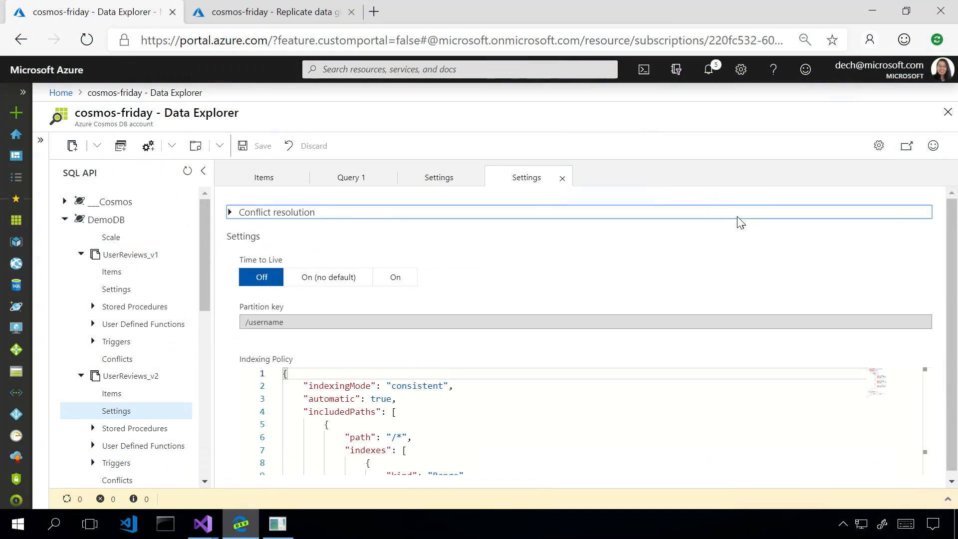
mouse_move(334, 469)
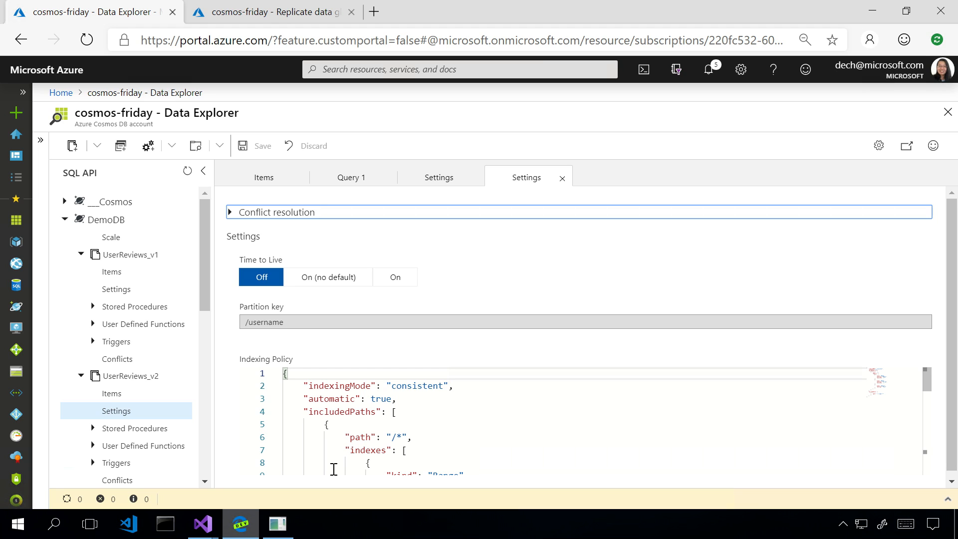
Show the console's query versus point read RU results, then the Issue3_QueryVsPointRead source
click(277, 524)
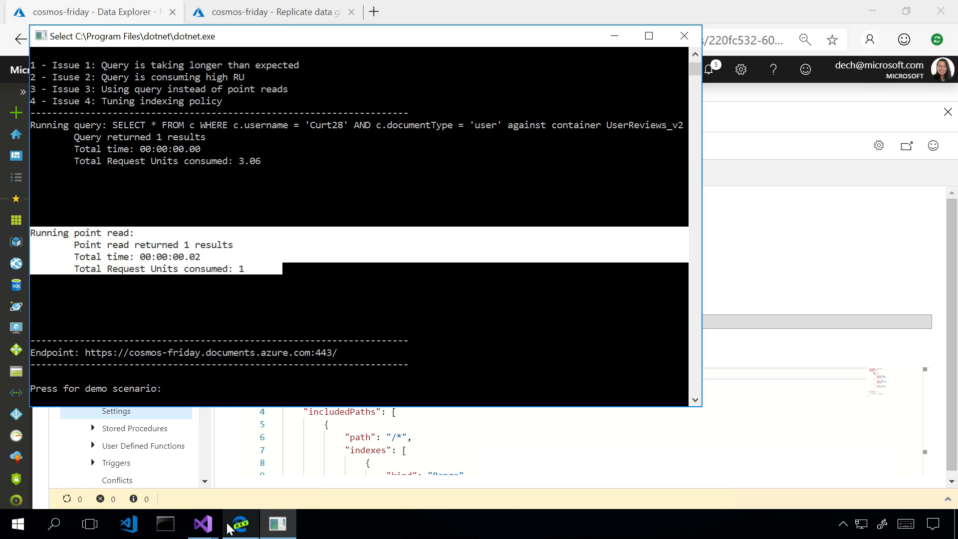
click(201, 523)
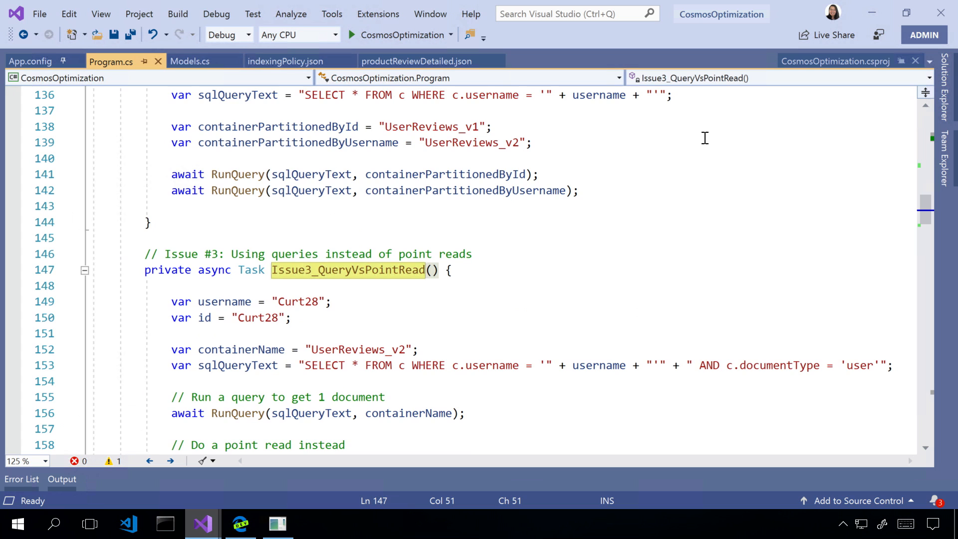
Show the RunPointRead helper reading by id and partition key, then return to the console
scroll(down, 3)
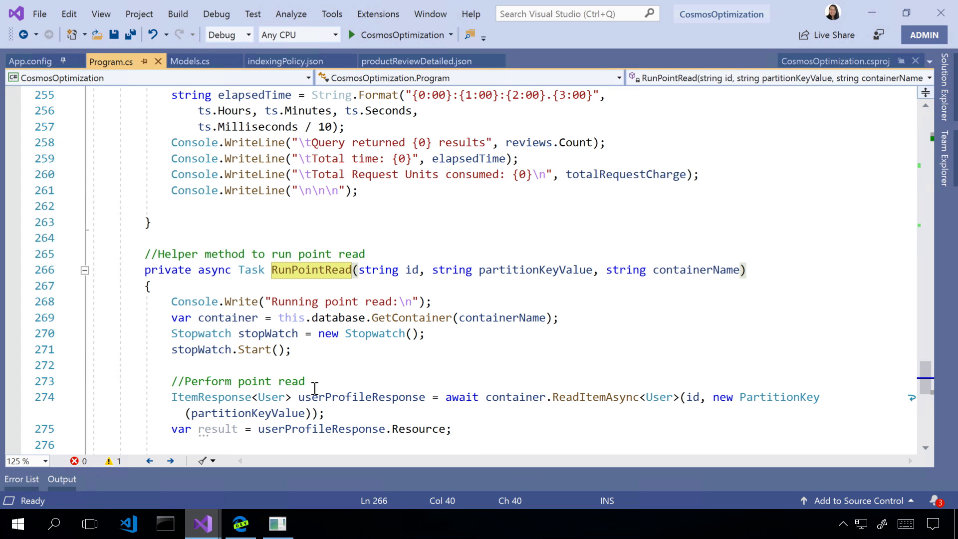
click(595, 397)
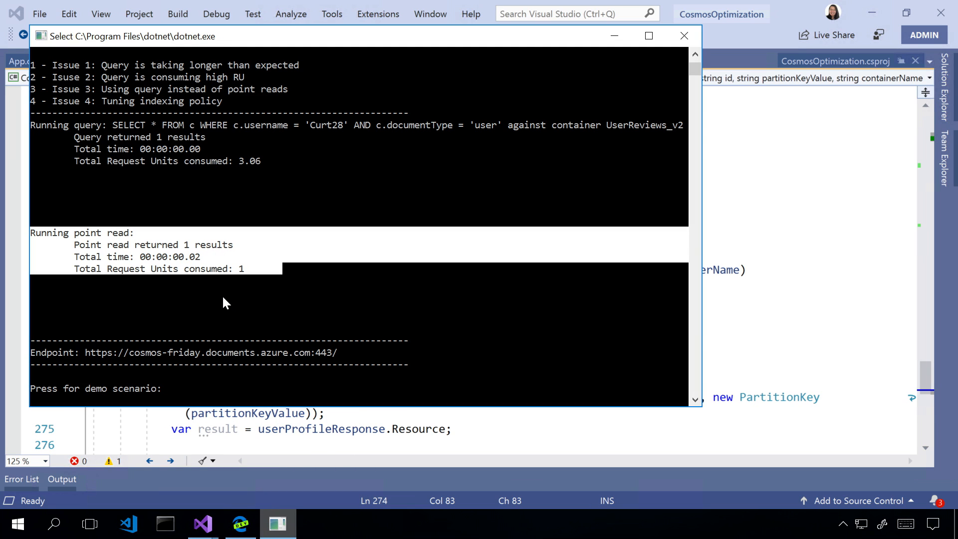
mouse_move(257, 288)
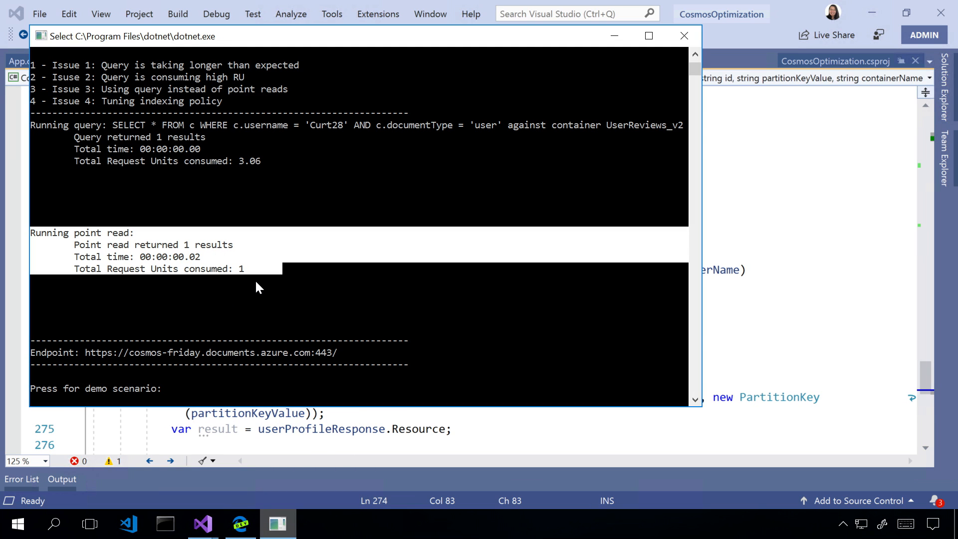
mouse_move(226, 284)
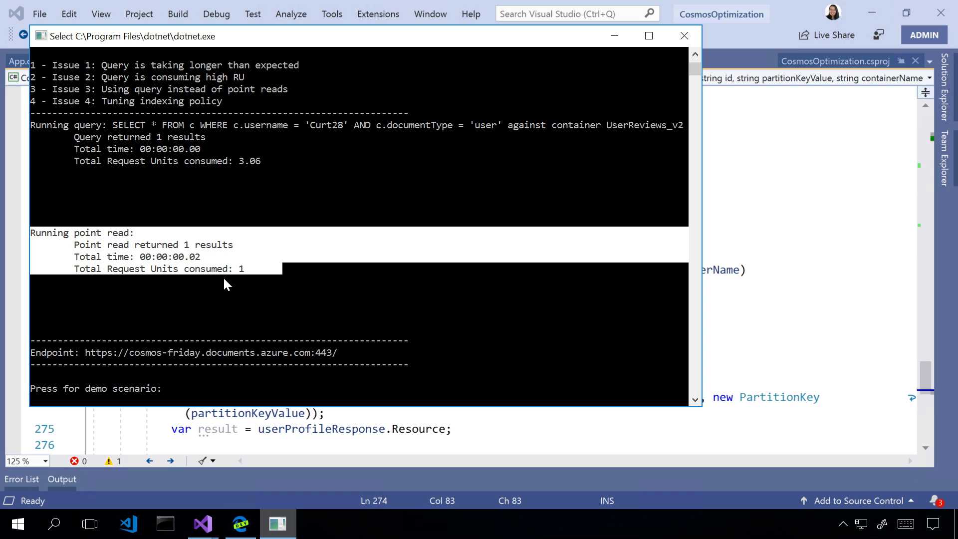
mouse_move(270, 165)
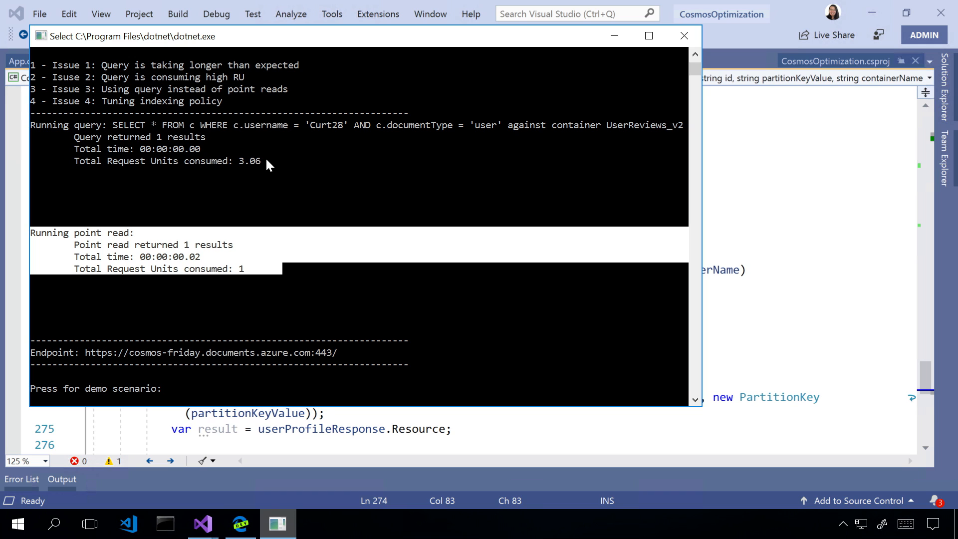
mouse_move(318, 201)
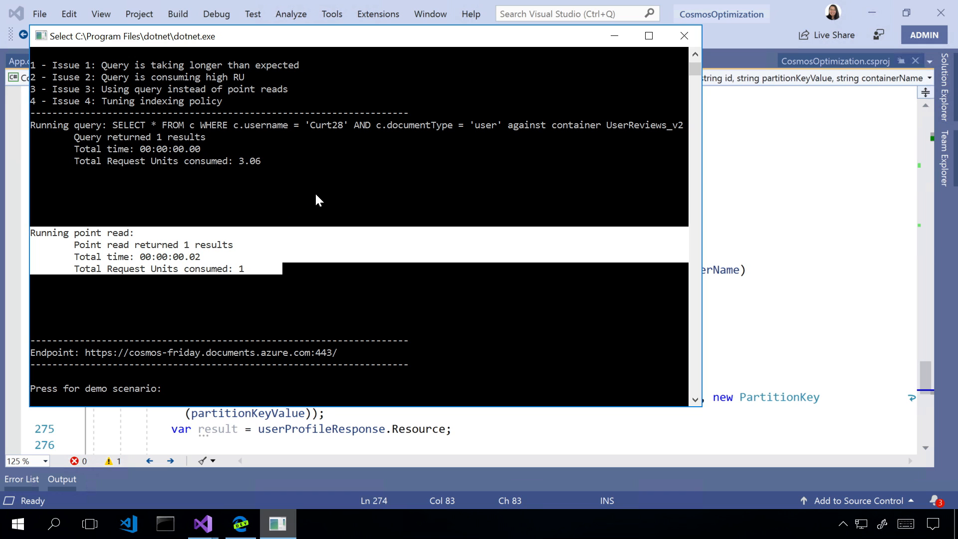
mouse_move(232, 255)
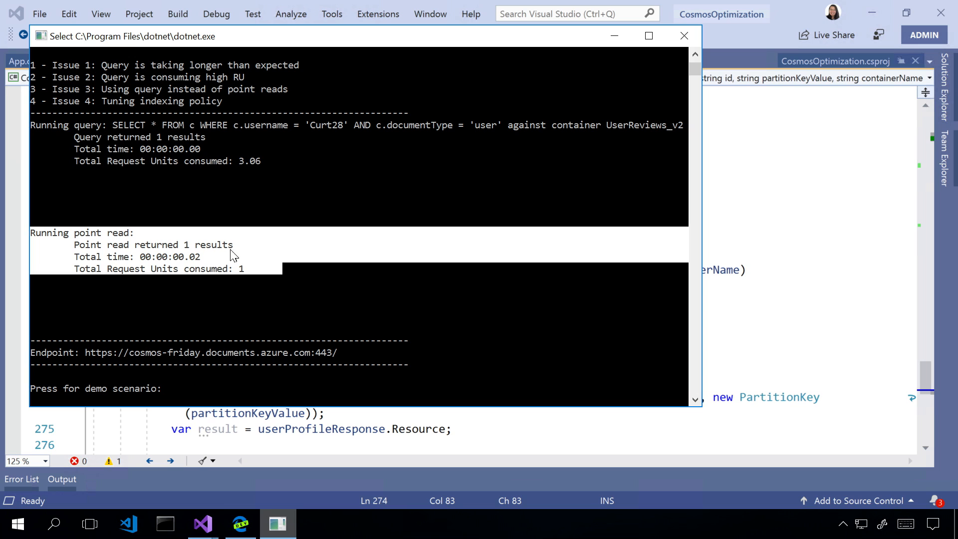
mouse_move(205, 173)
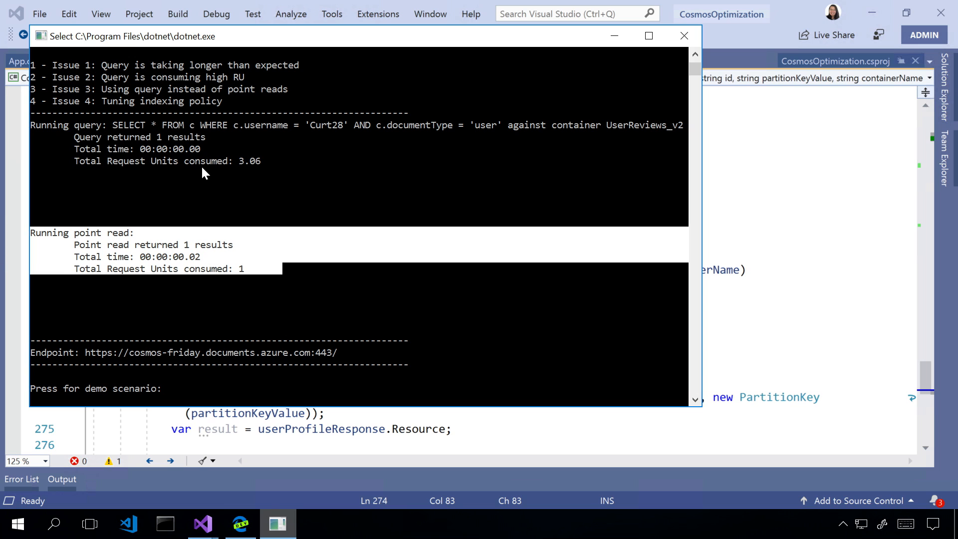
mouse_move(220, 133)
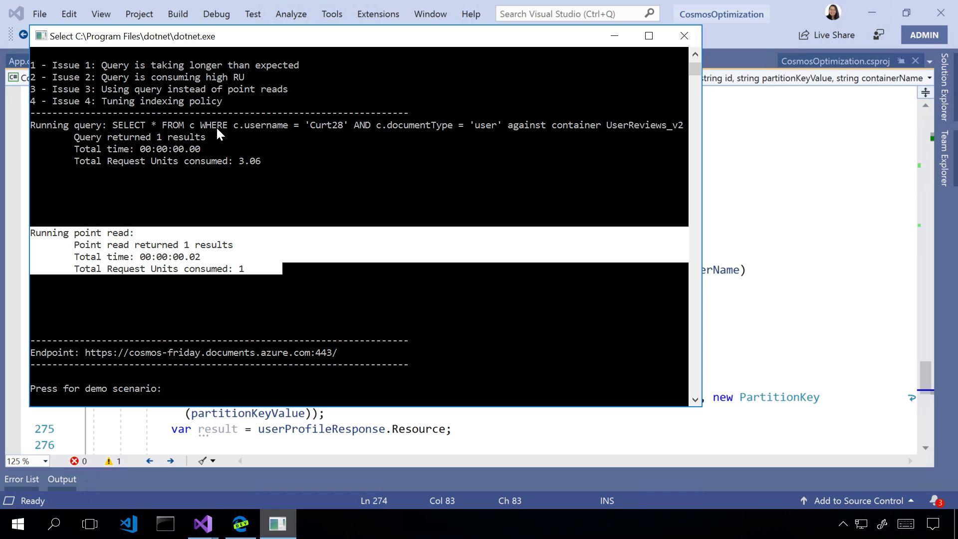
mouse_move(220, 276)
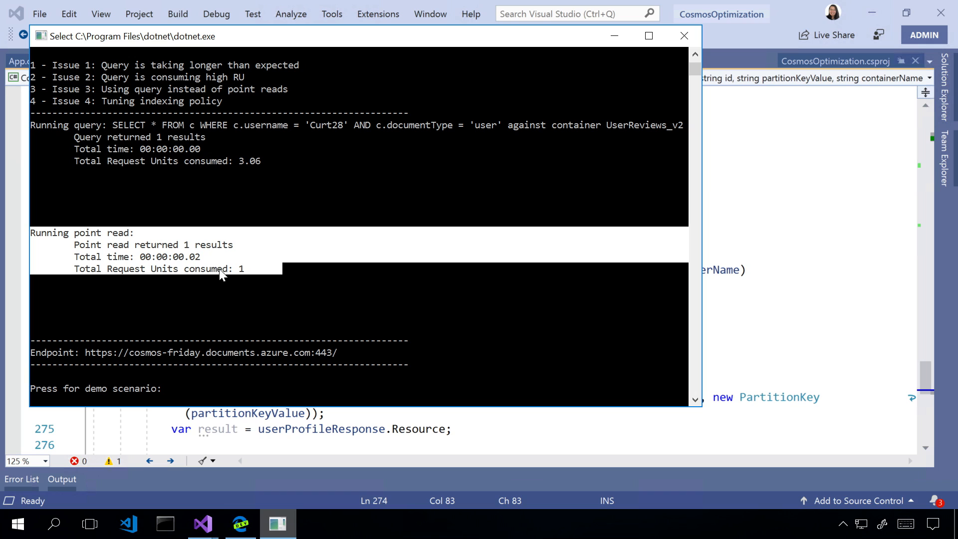
mouse_move(256, 171)
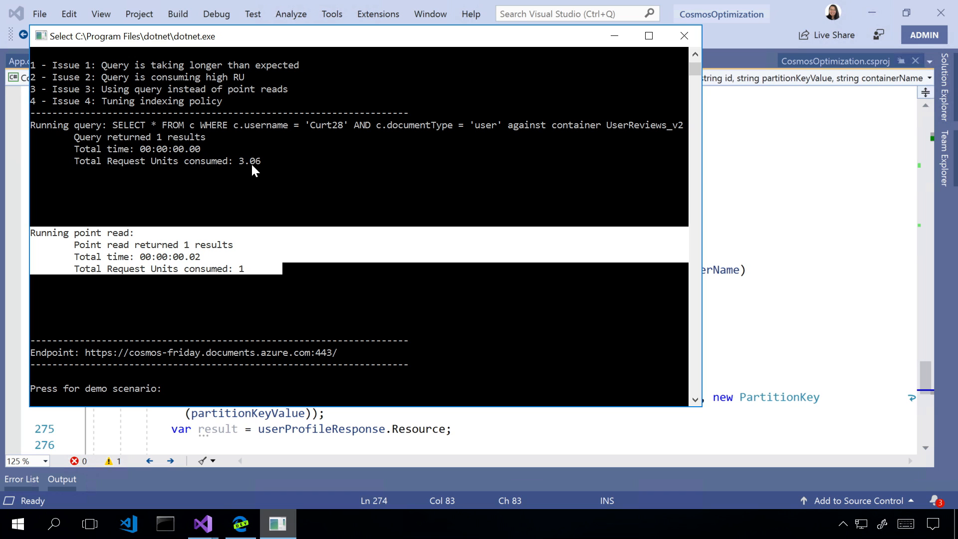
mouse_move(193, 257)
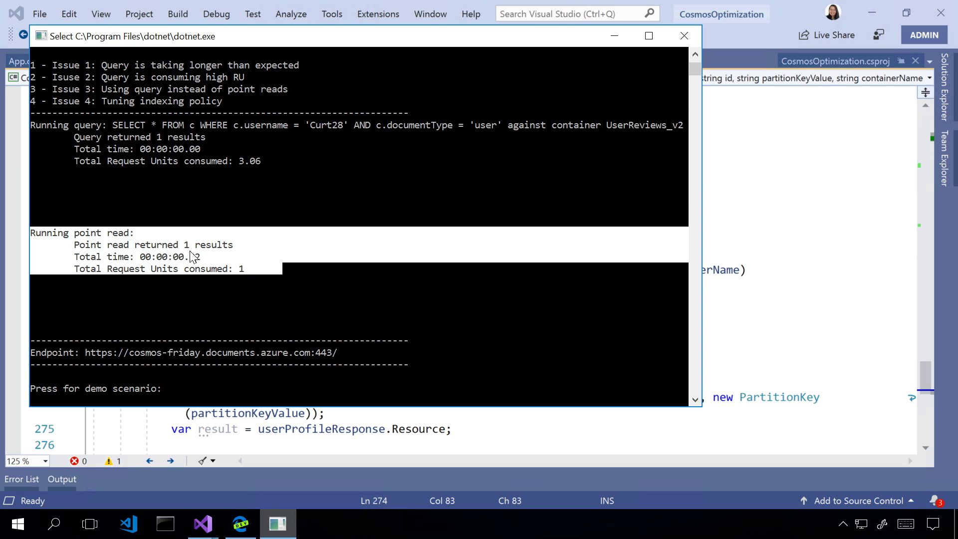
mouse_move(201, 226)
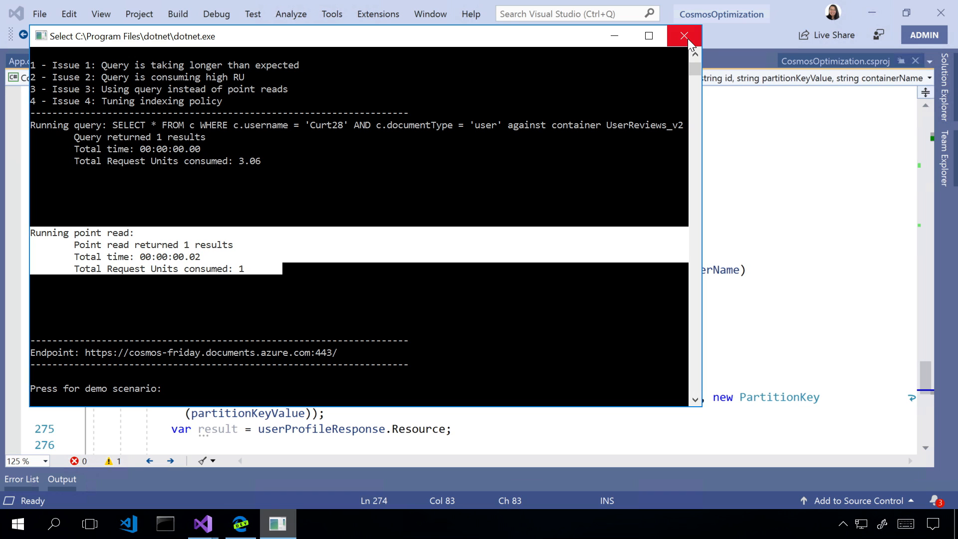
mouse_move(685, 46)
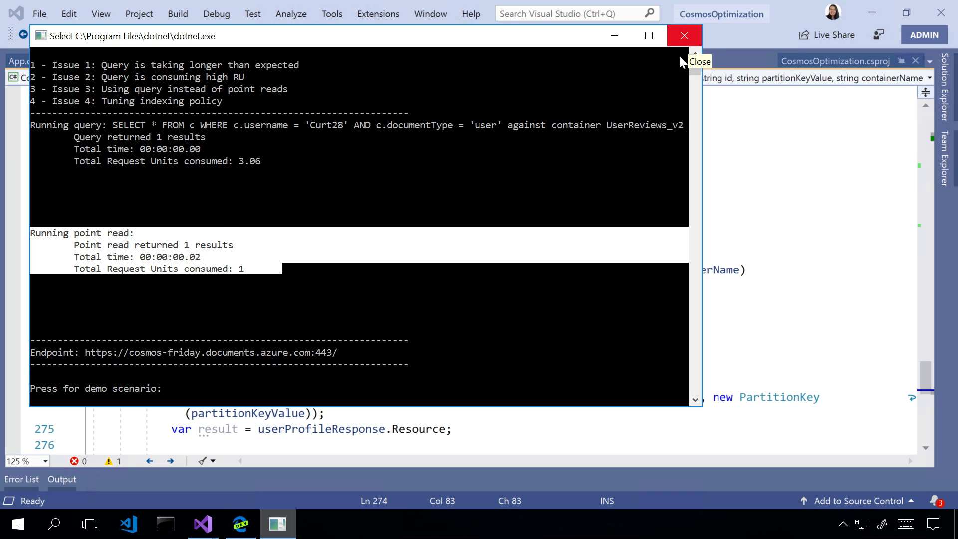
mouse_move(651, 117)
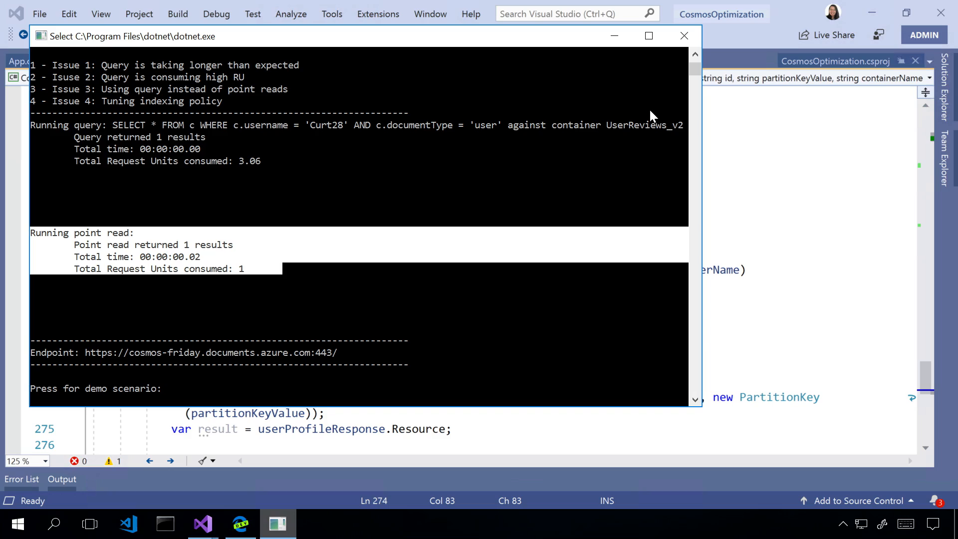